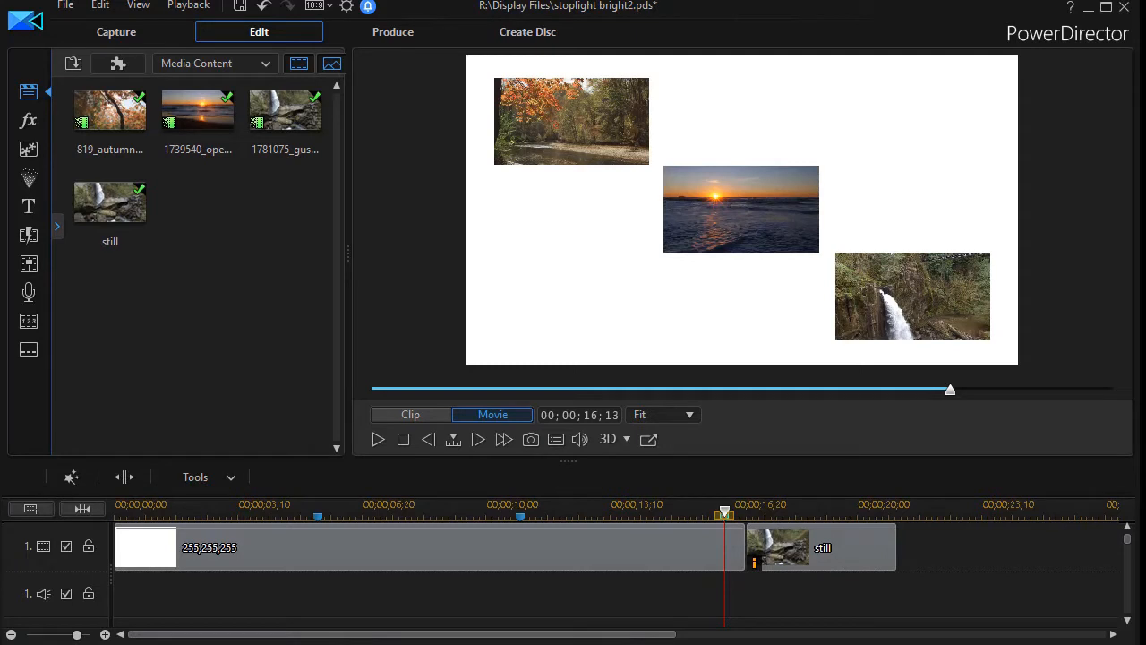
pyautogui.moveTo(590, 461)
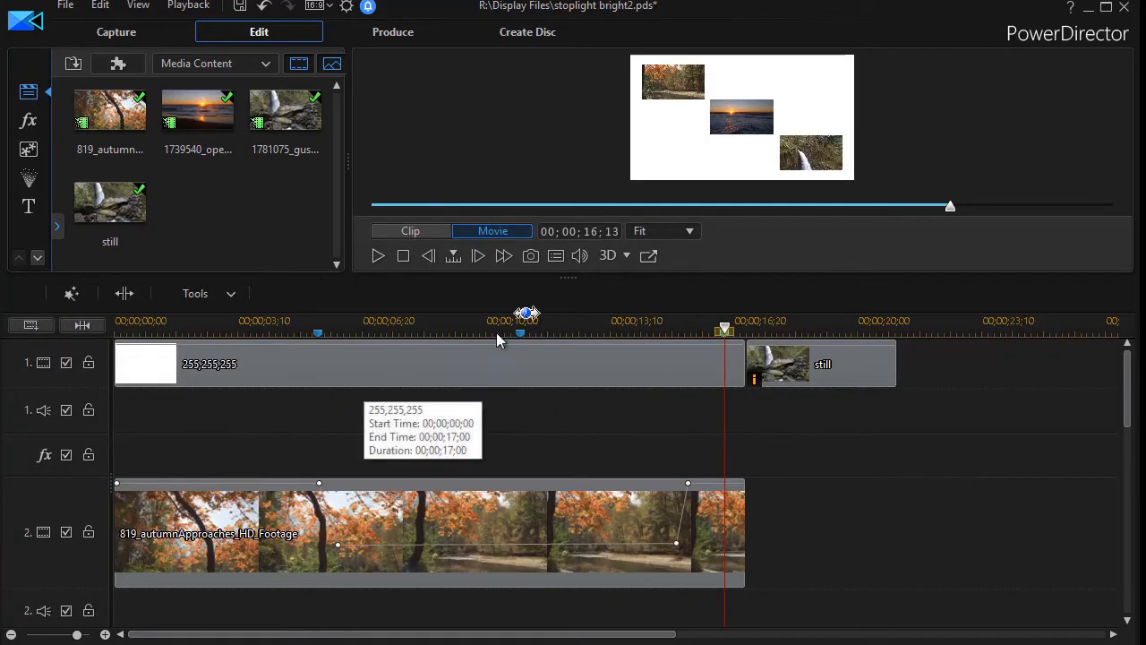
pyautogui.moveTo(403, 468)
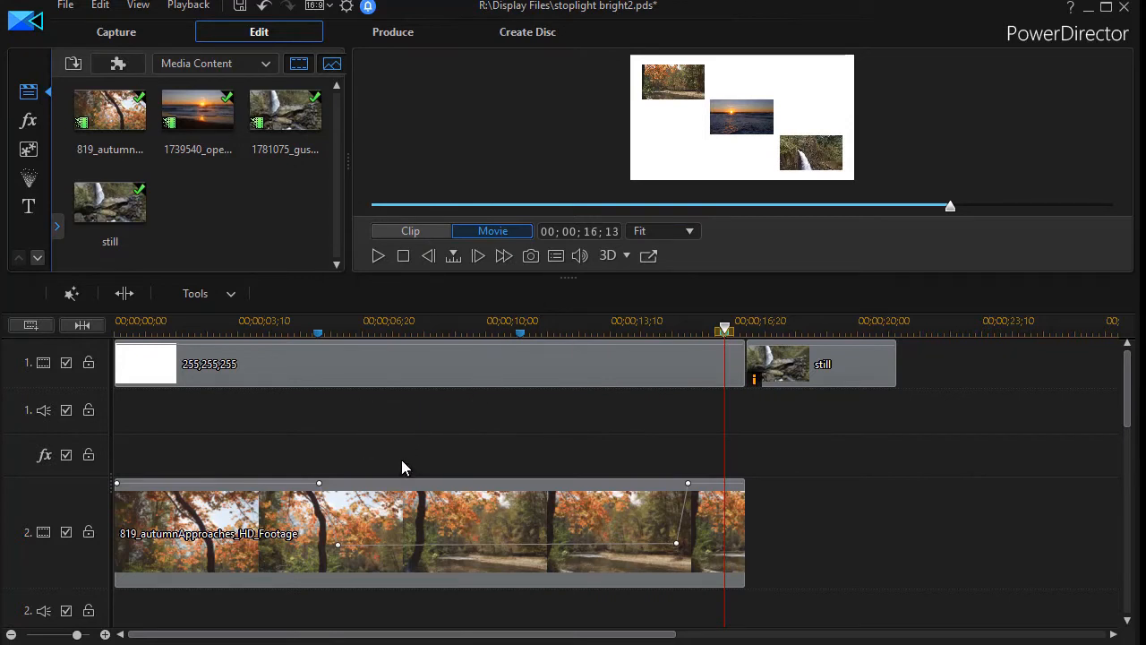
pyautogui.moveTo(371, 471)
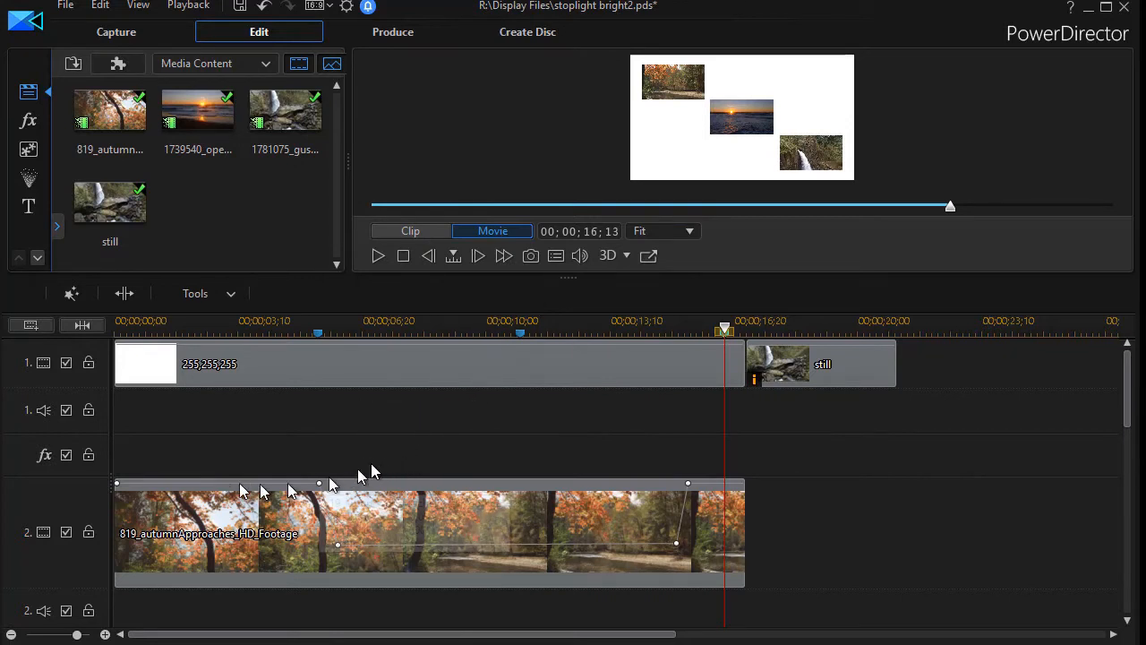
pyautogui.moveTo(121, 489)
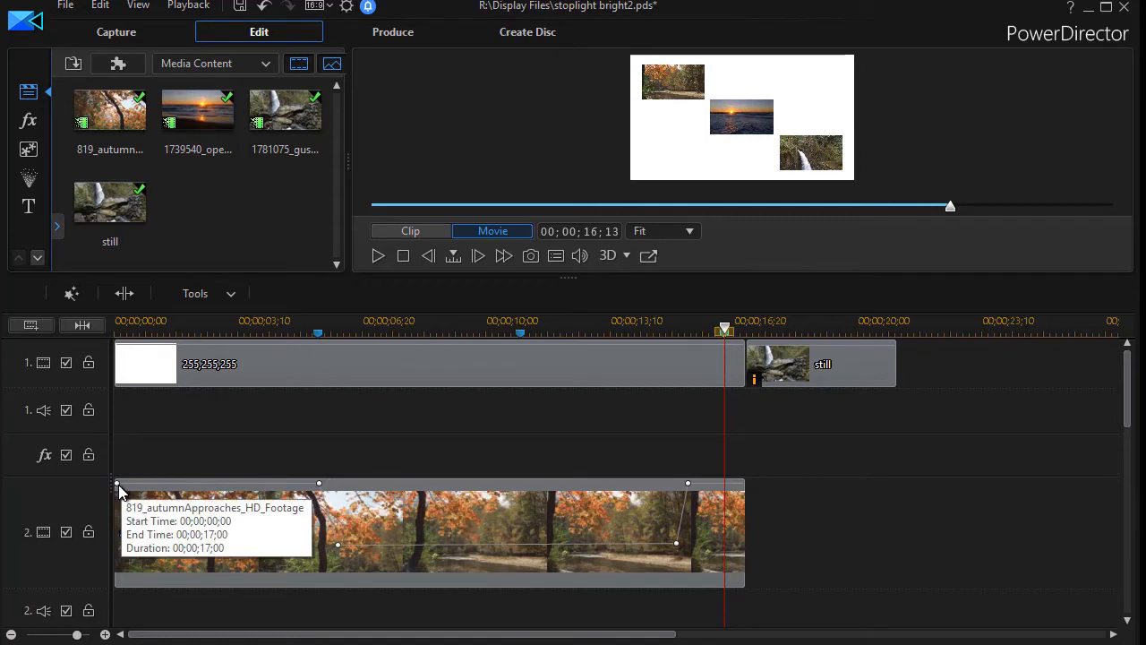
pyautogui.moveTo(170, 490)
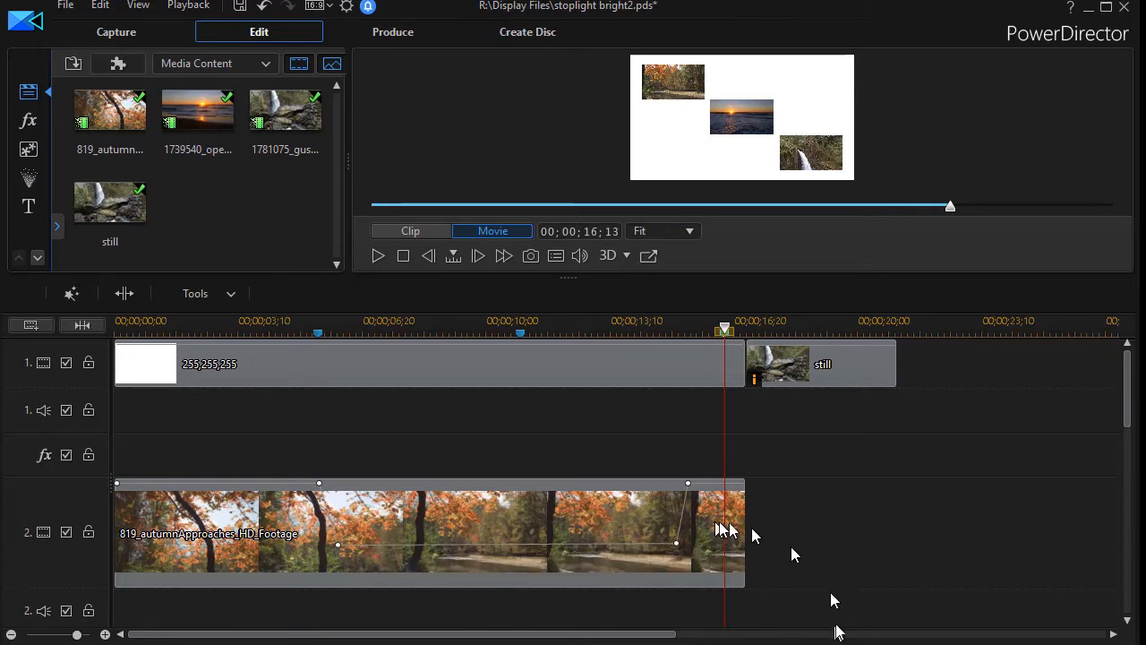
# - Scroll the timeline down to track 3 to show the gushingWaterfall clip's opacity line
pyautogui.scroll(-3)
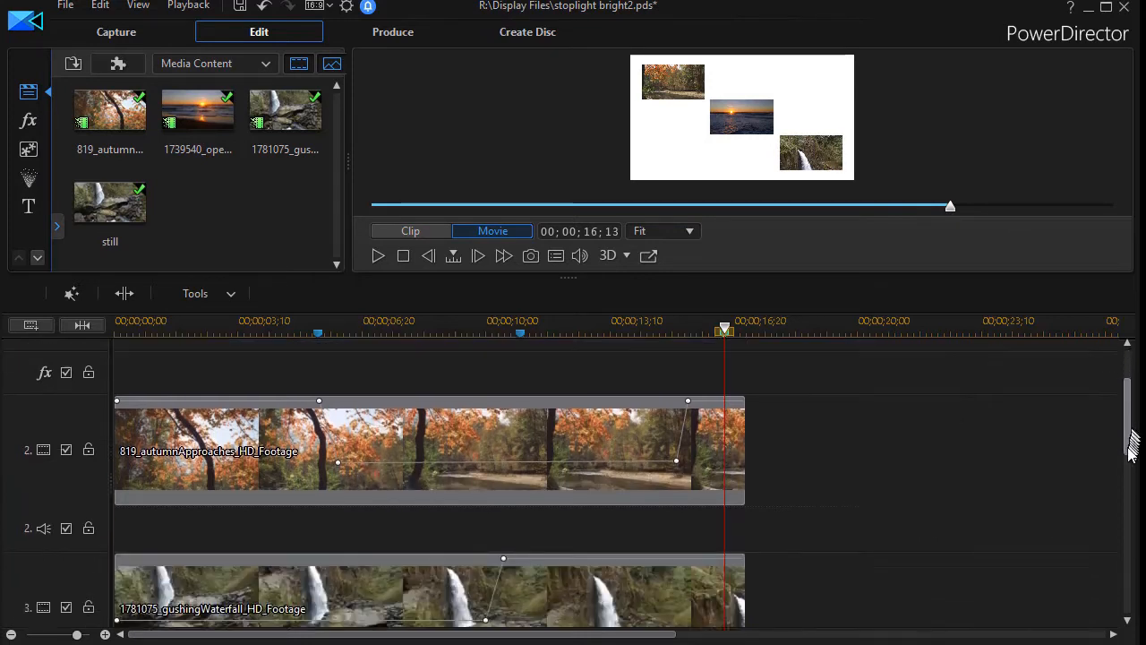
pyautogui.scroll(-3)
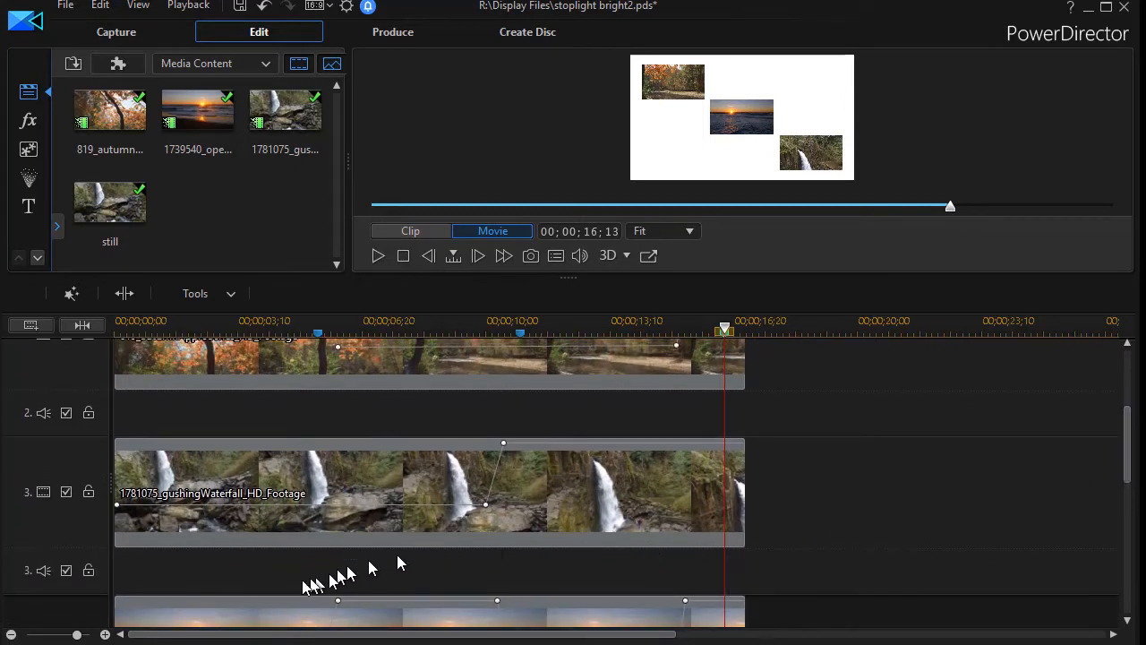
pyautogui.moveTo(140, 526)
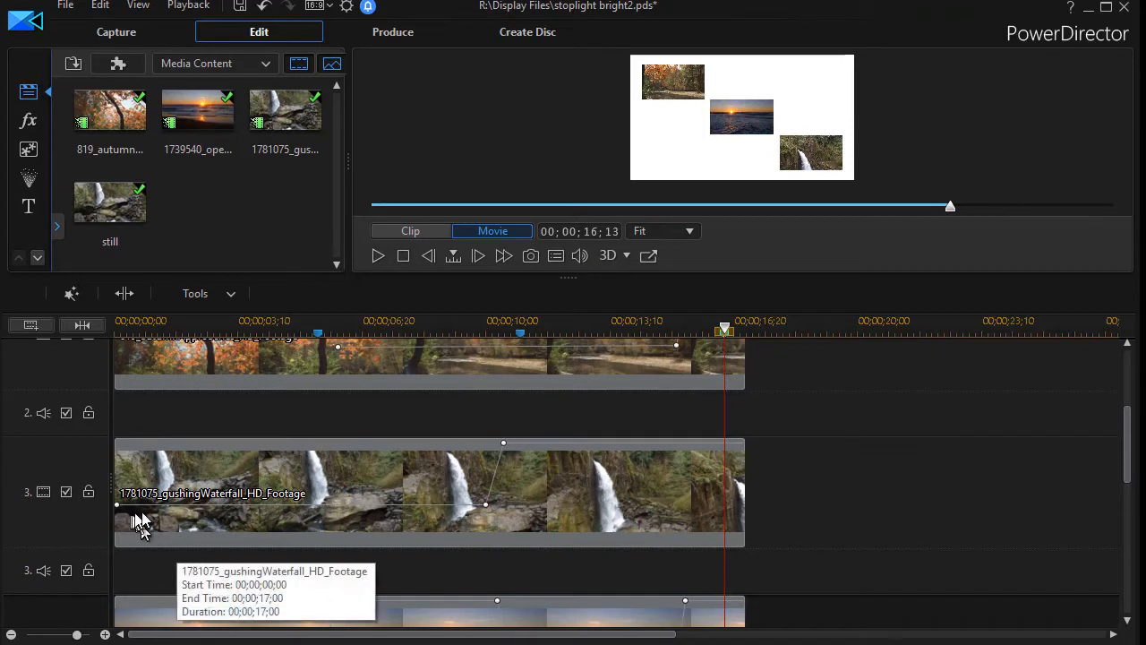
pyautogui.moveTo(485, 524)
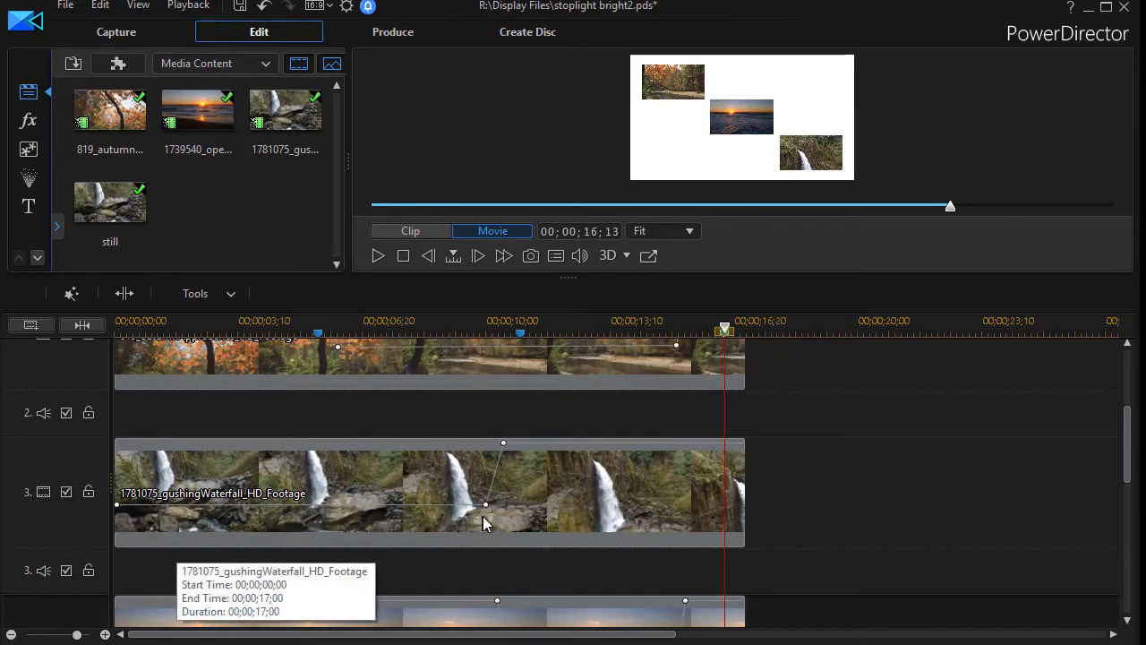
pyautogui.moveTo(539, 457)
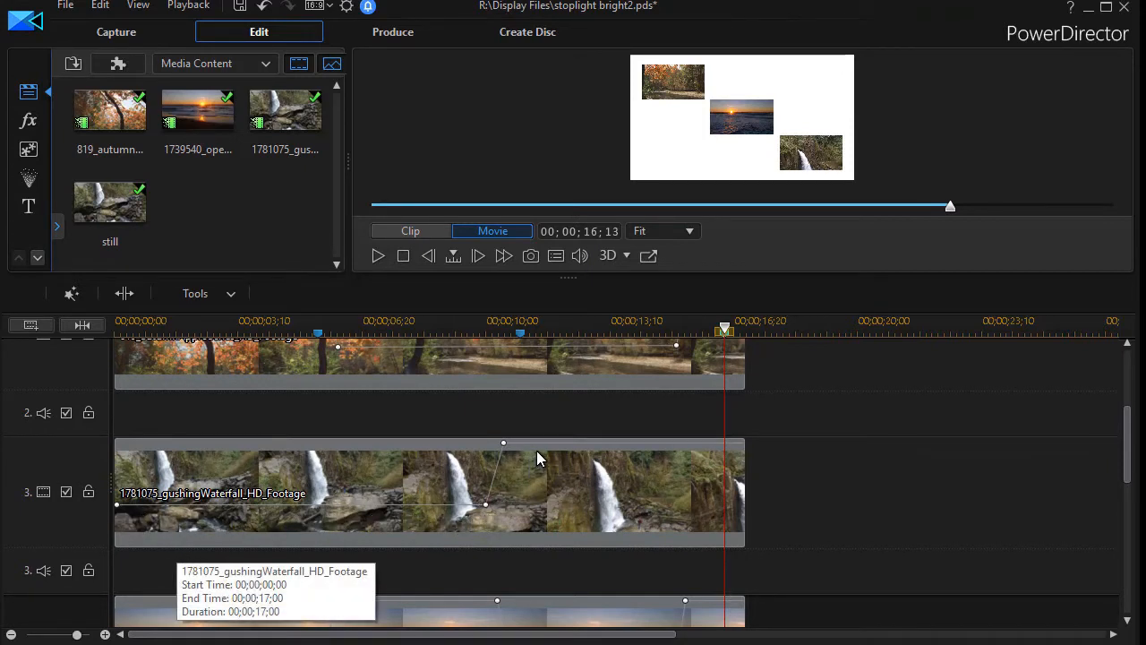
pyautogui.moveTo(582, 457)
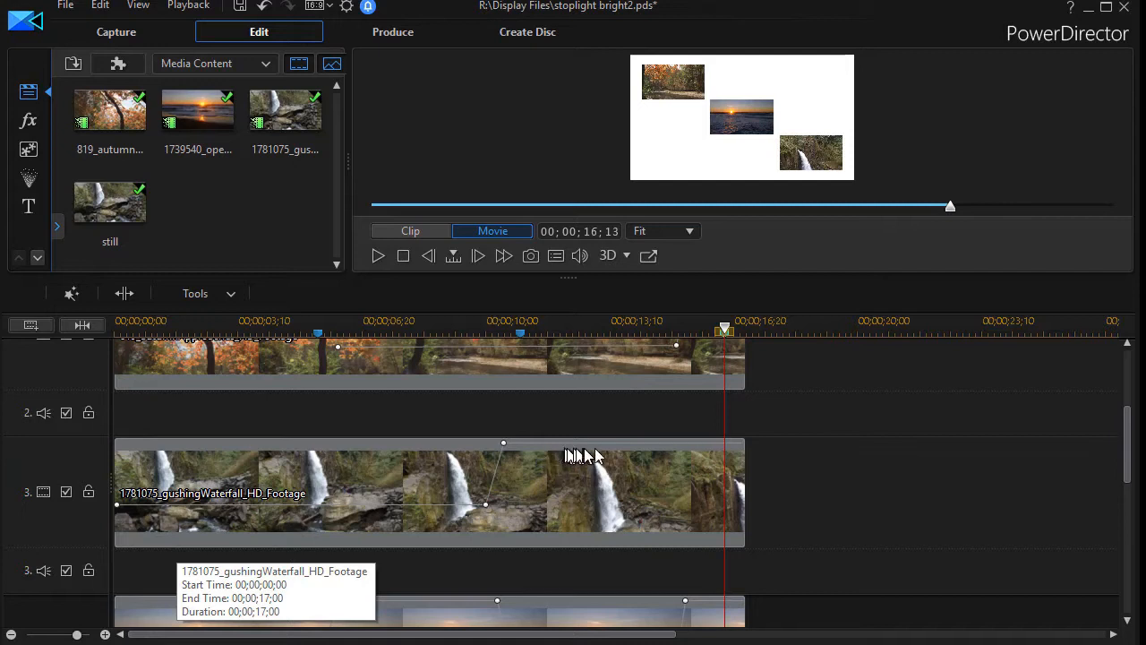
pyautogui.moveTo(656, 462)
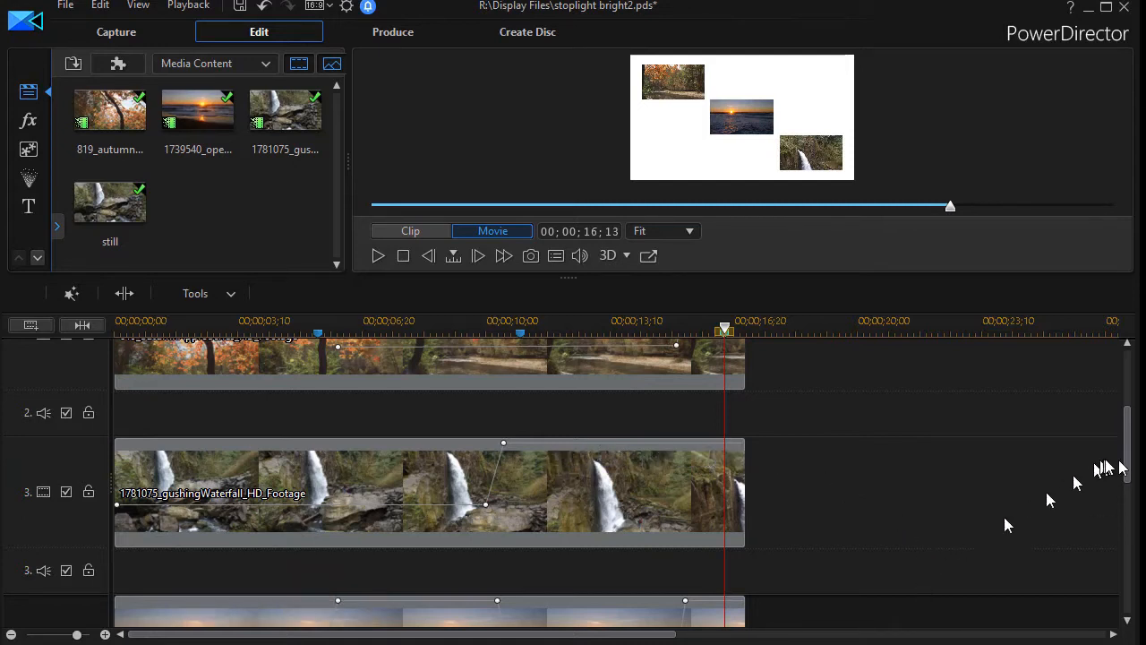
pyautogui.scroll(-3)
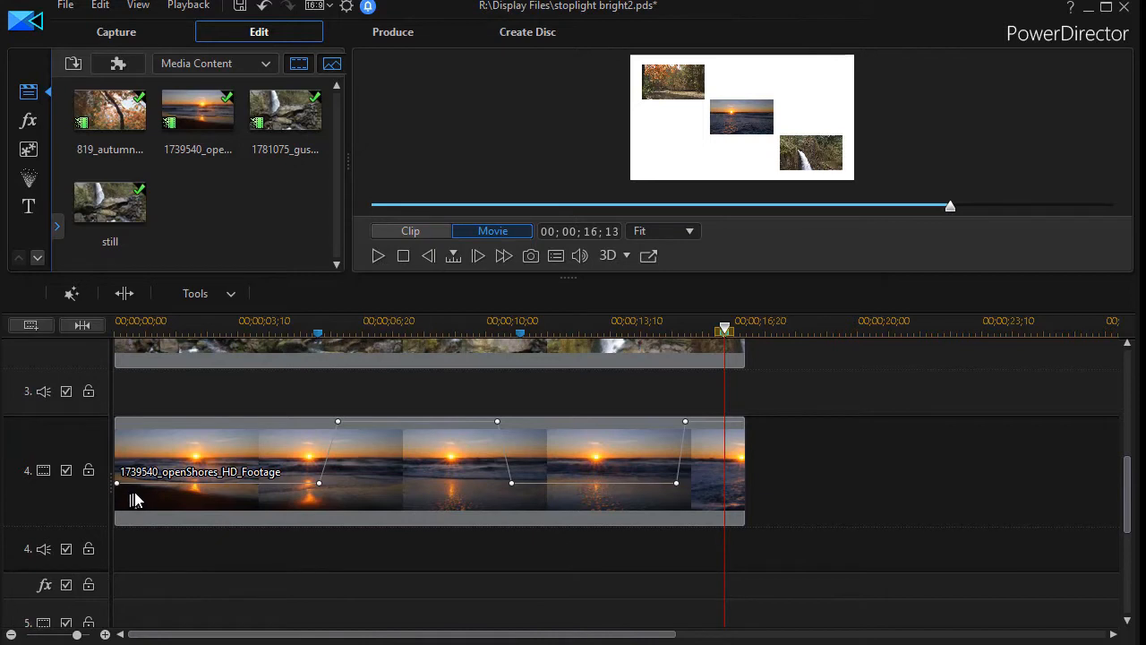
pyautogui.moveTo(280, 499)
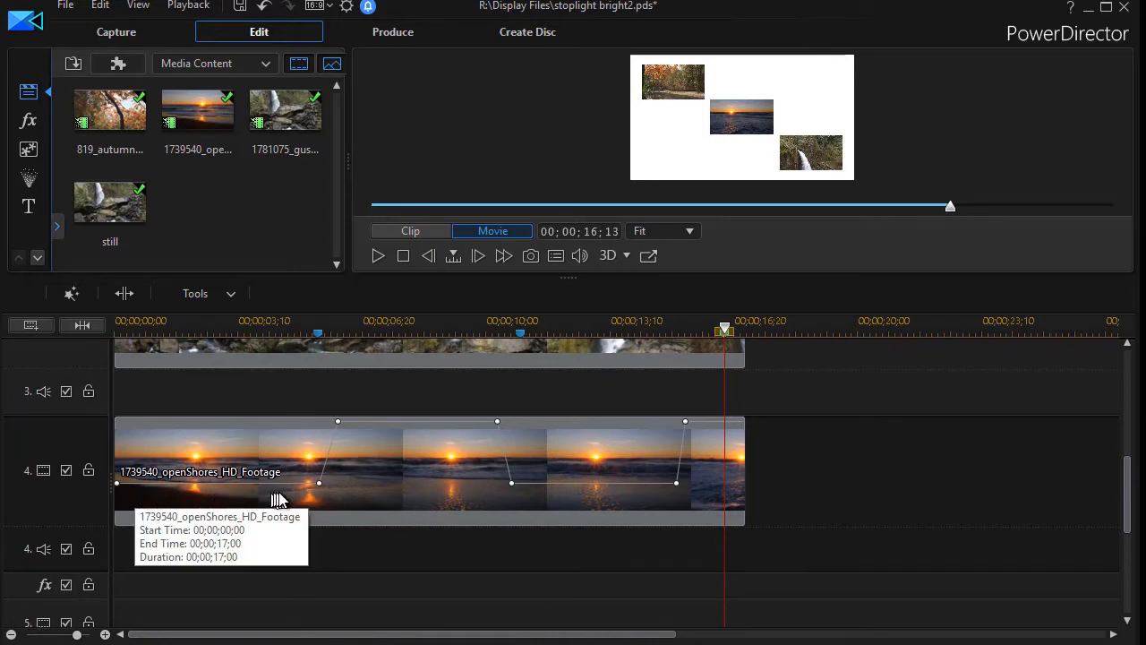
pyautogui.moveTo(474, 434)
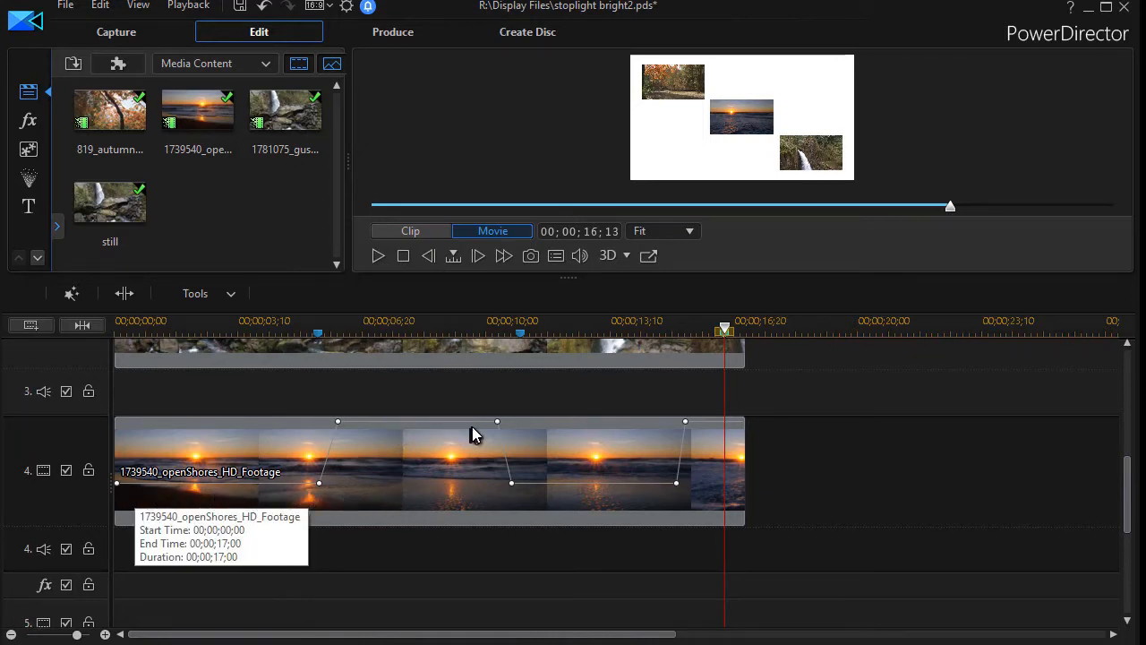
pyautogui.moveTo(486, 433)
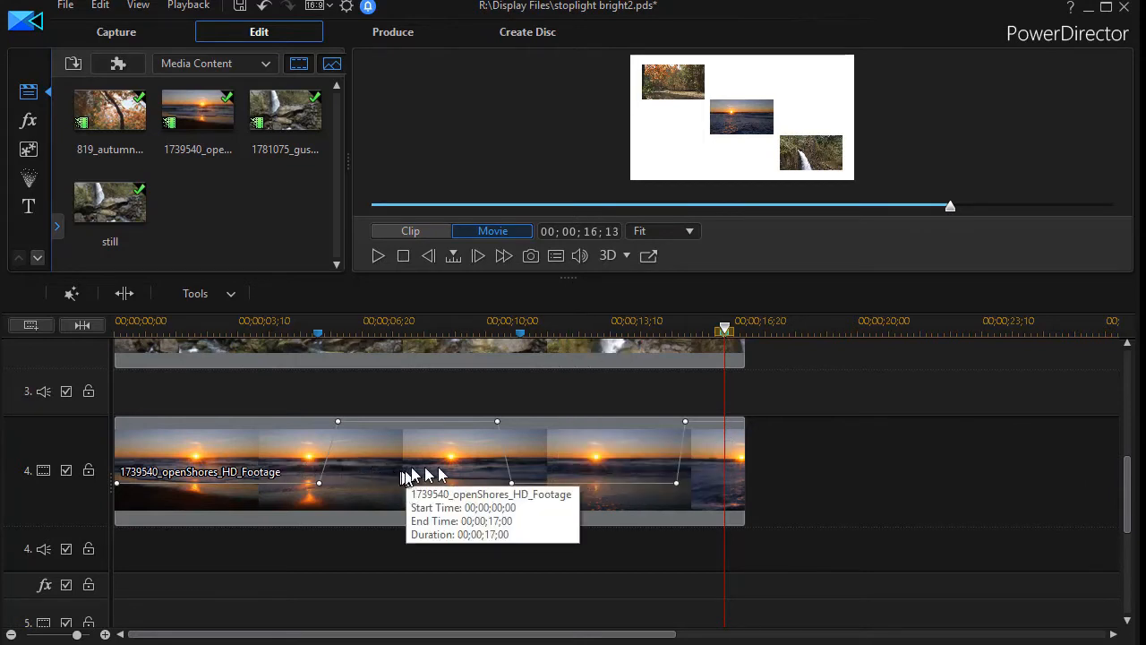
pyautogui.moveTo(430, 479)
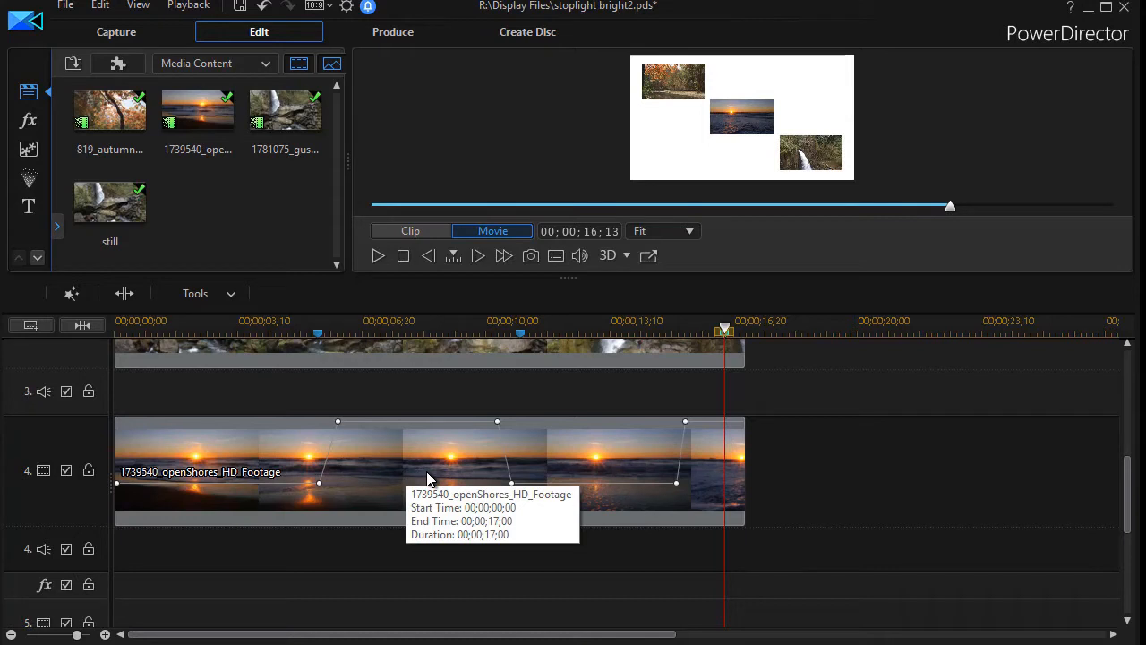
# - Select the openShores sunset clip on track 4 and open it in PiP Designer
pyautogui.click(431, 479)
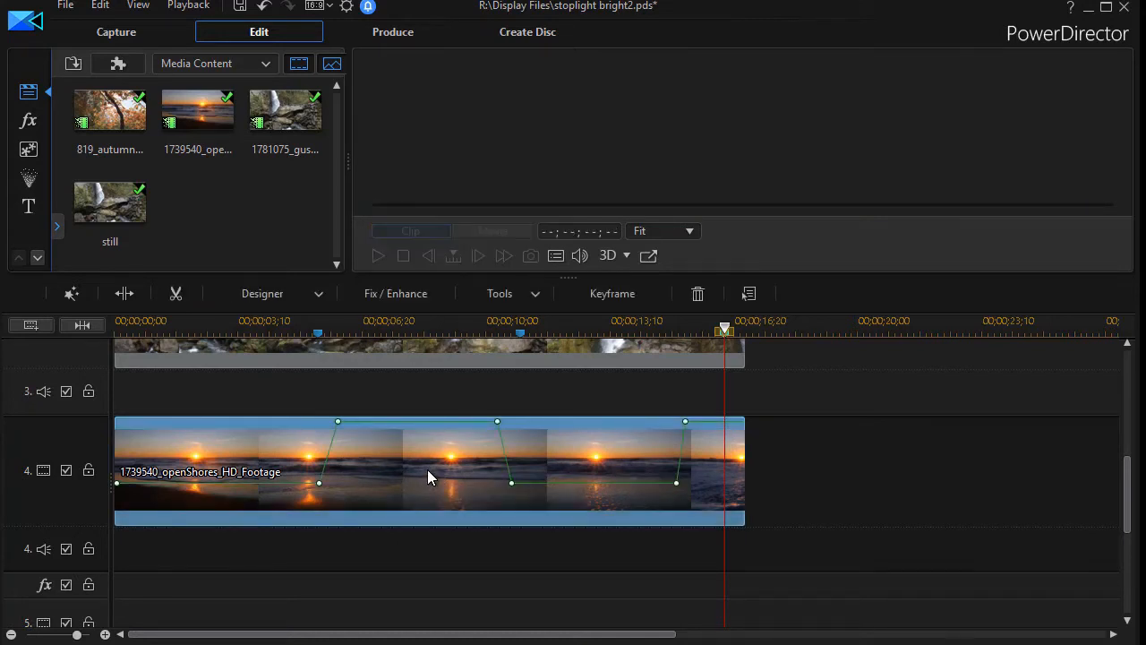
pyautogui.doubleClick(430, 476)
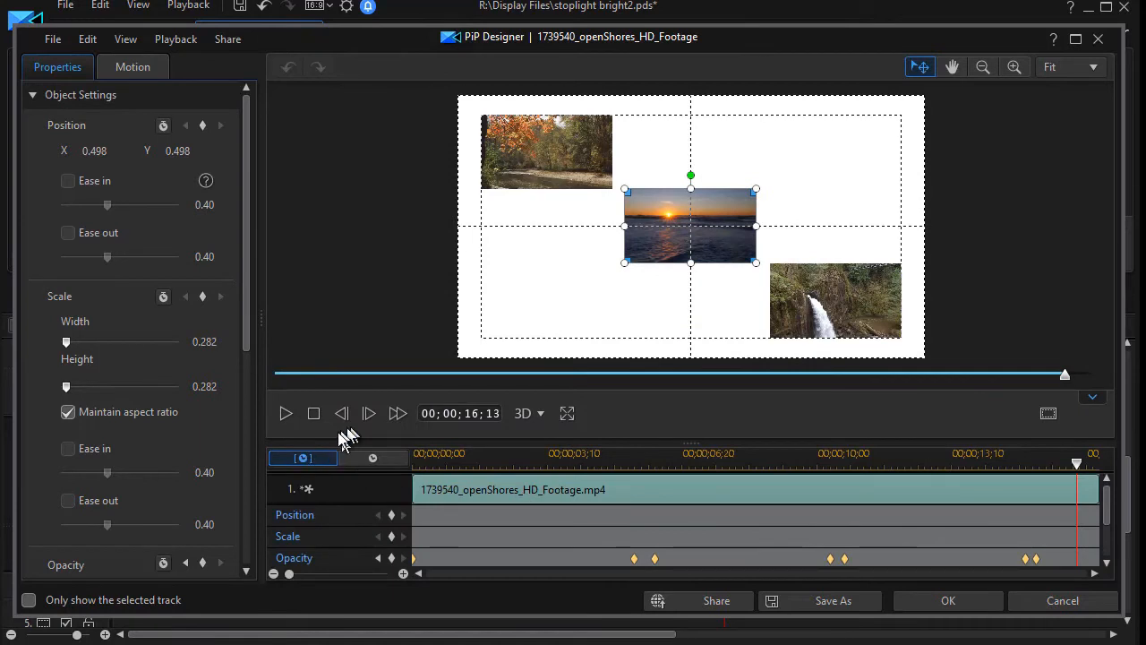
pyautogui.moveTo(342, 544)
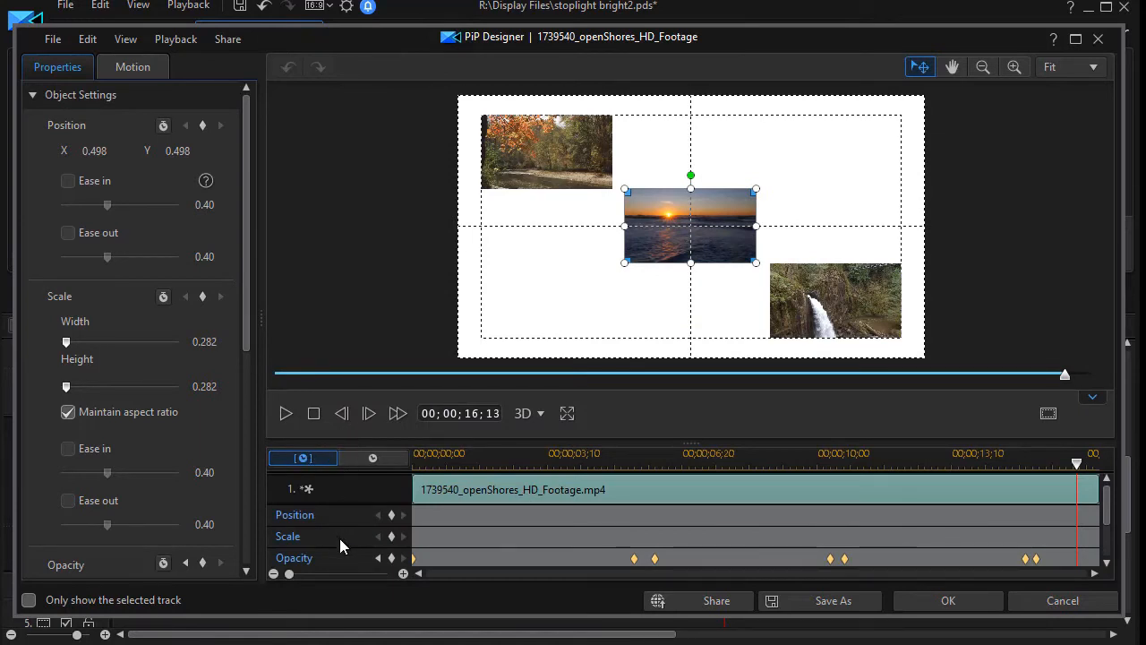
pyautogui.moveTo(349, 564)
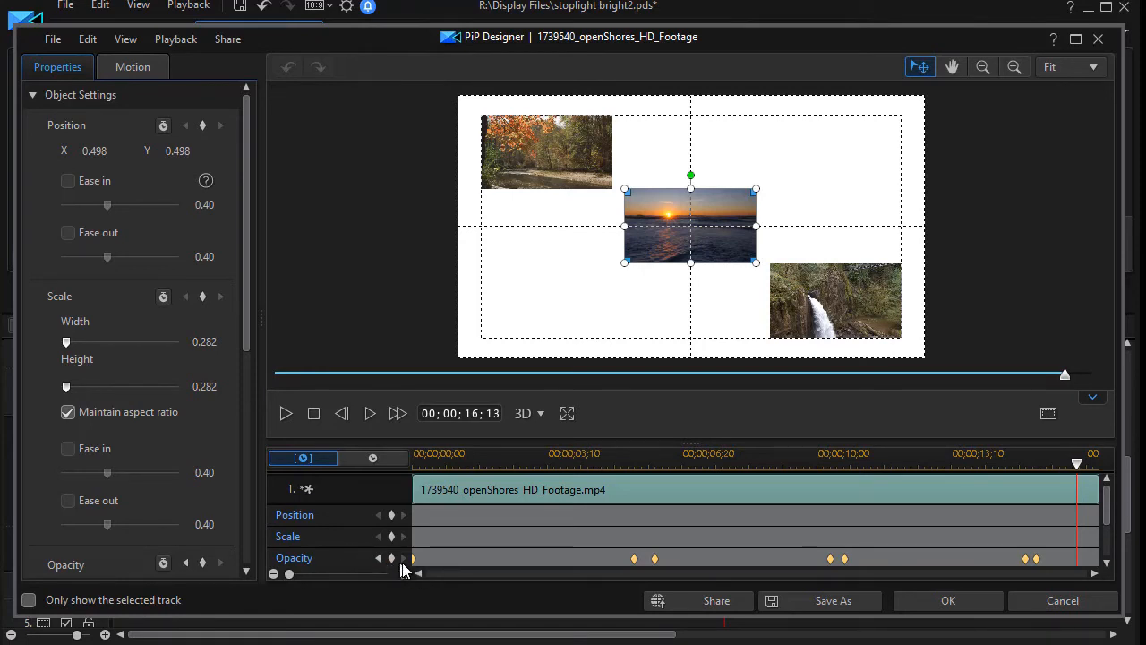
pyautogui.moveTo(375, 558)
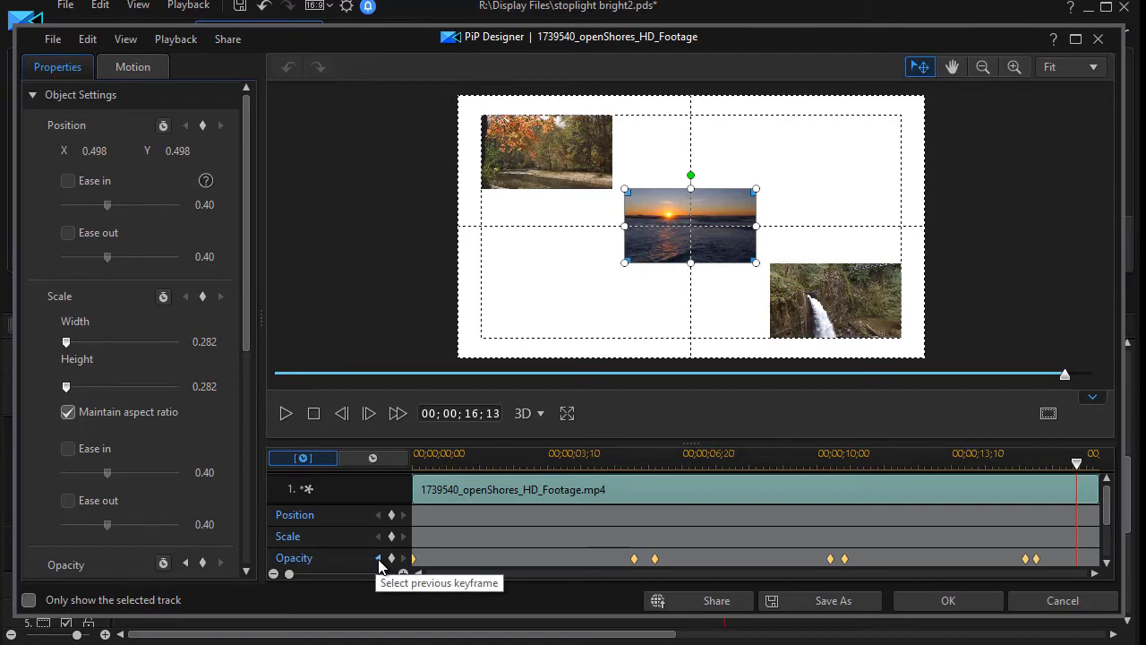
# - Jump back to the first opacity keyframe at 00;00;00;00
pyautogui.click(374, 558)
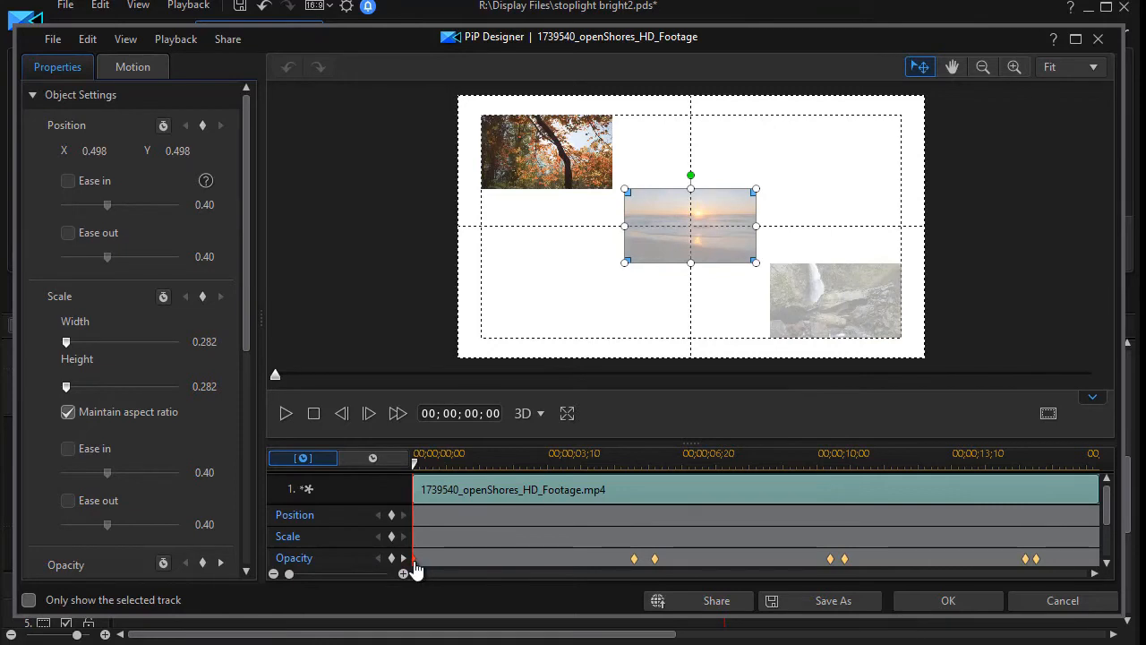
pyautogui.moveTo(273, 345)
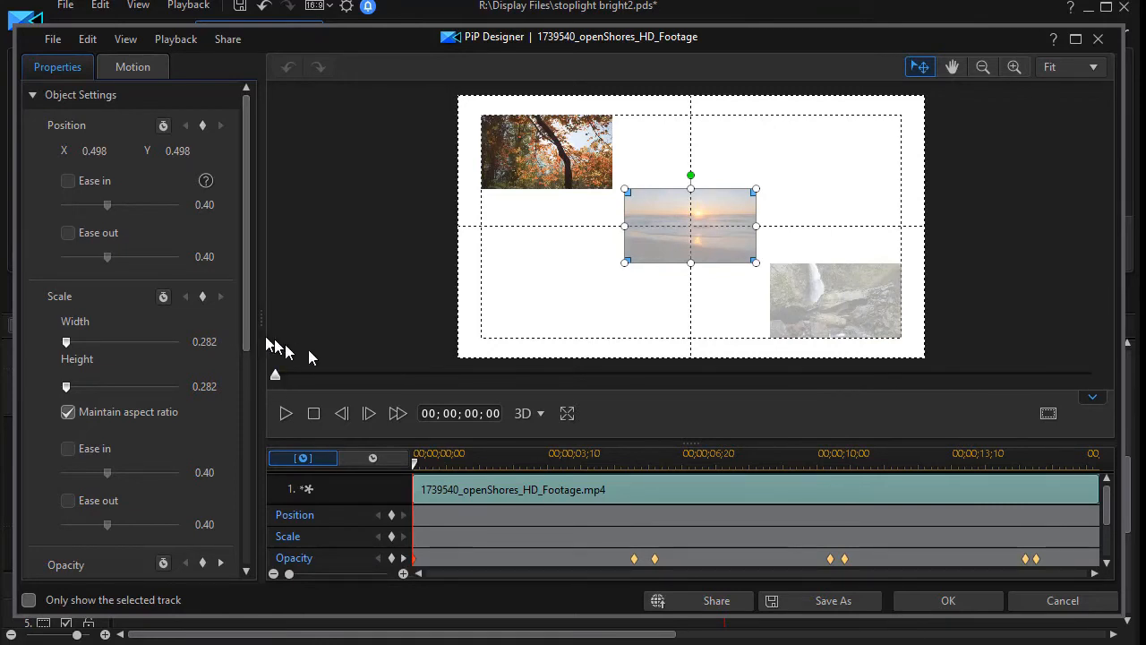
pyautogui.moveTo(256, 349)
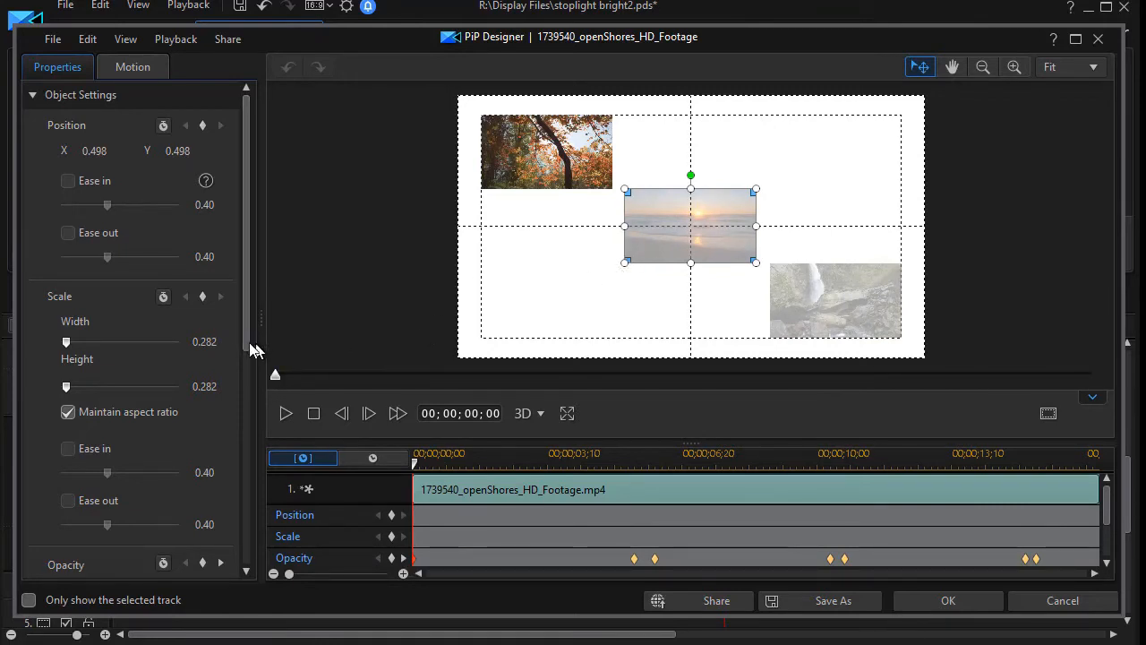
pyautogui.scroll(-3)
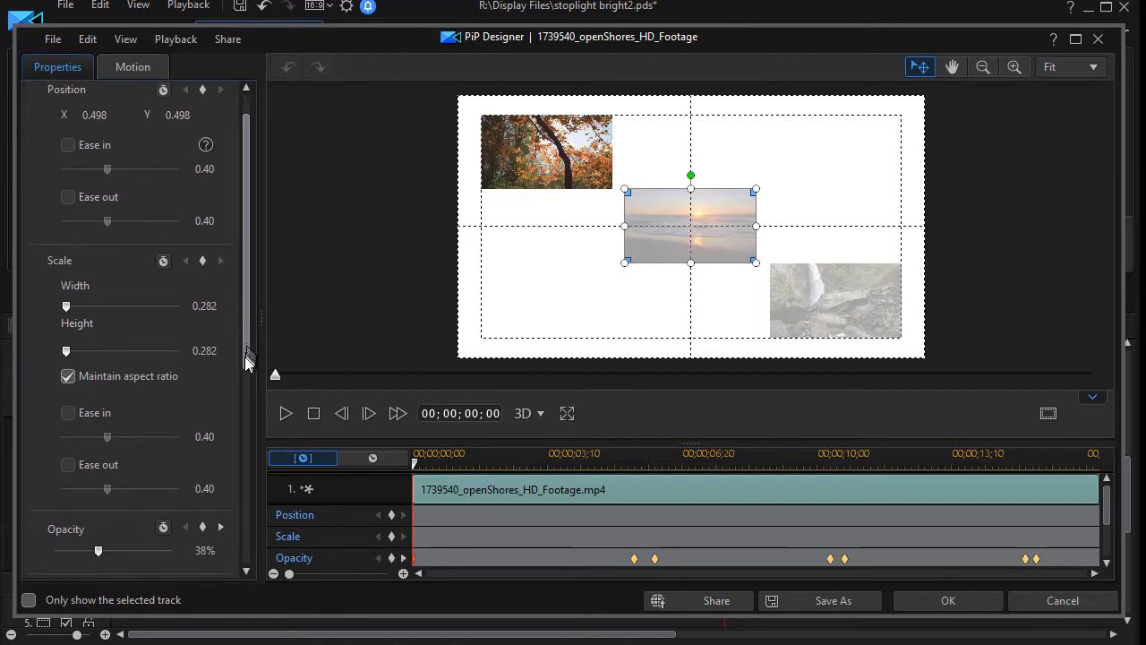
pyautogui.scroll(-3)
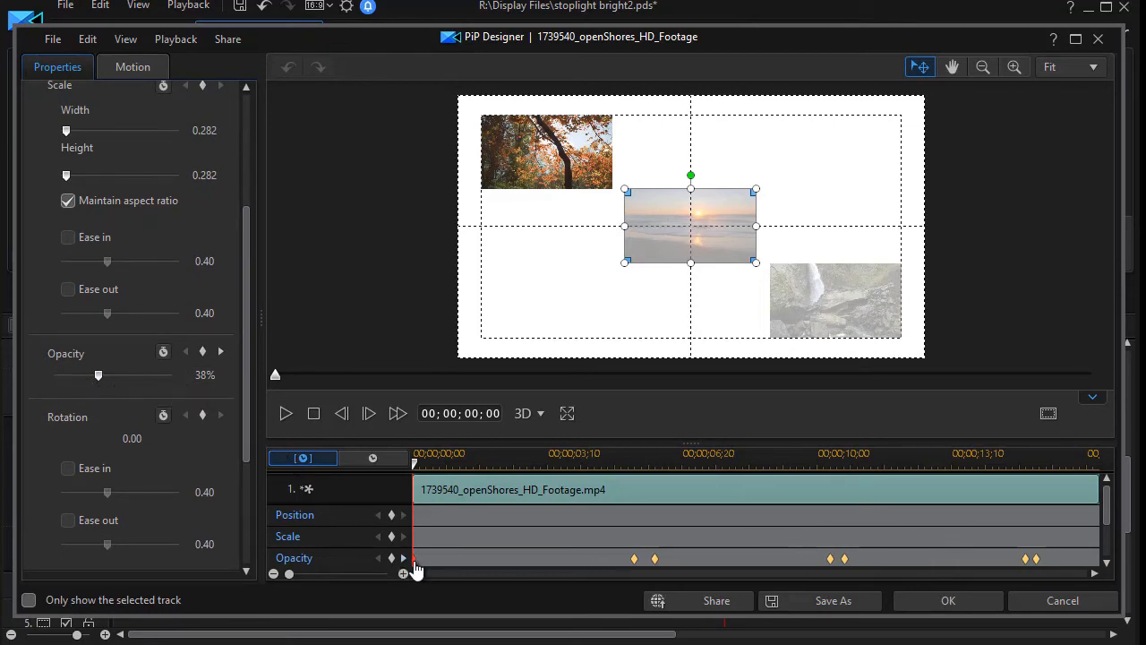
pyautogui.moveTo(404, 561)
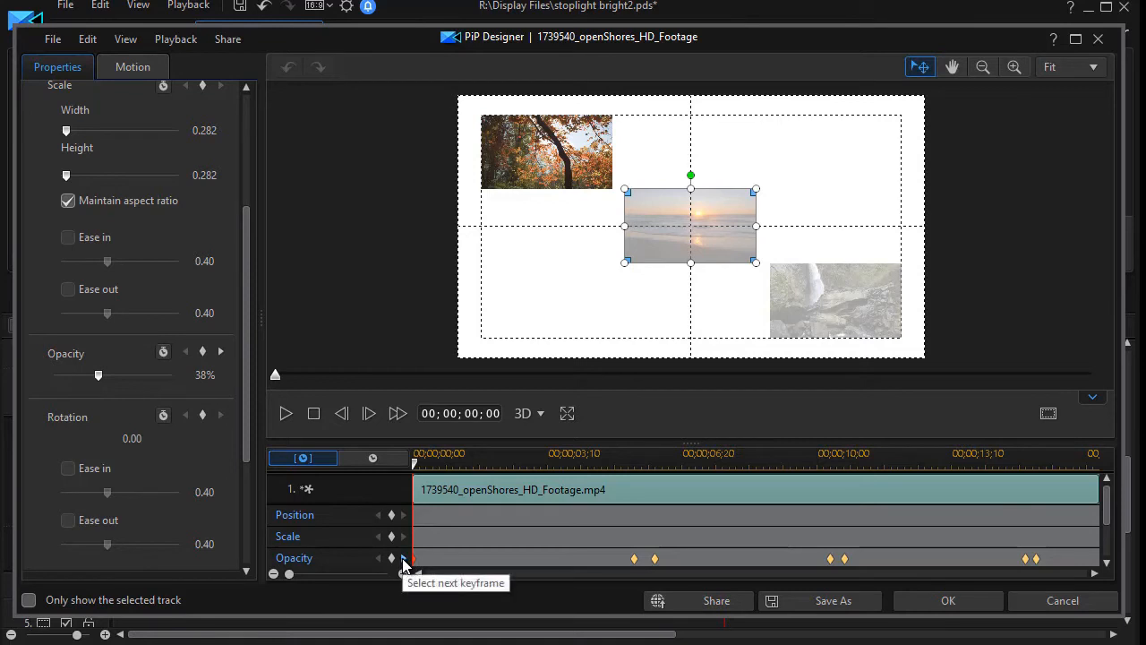
pyautogui.click(404, 558)
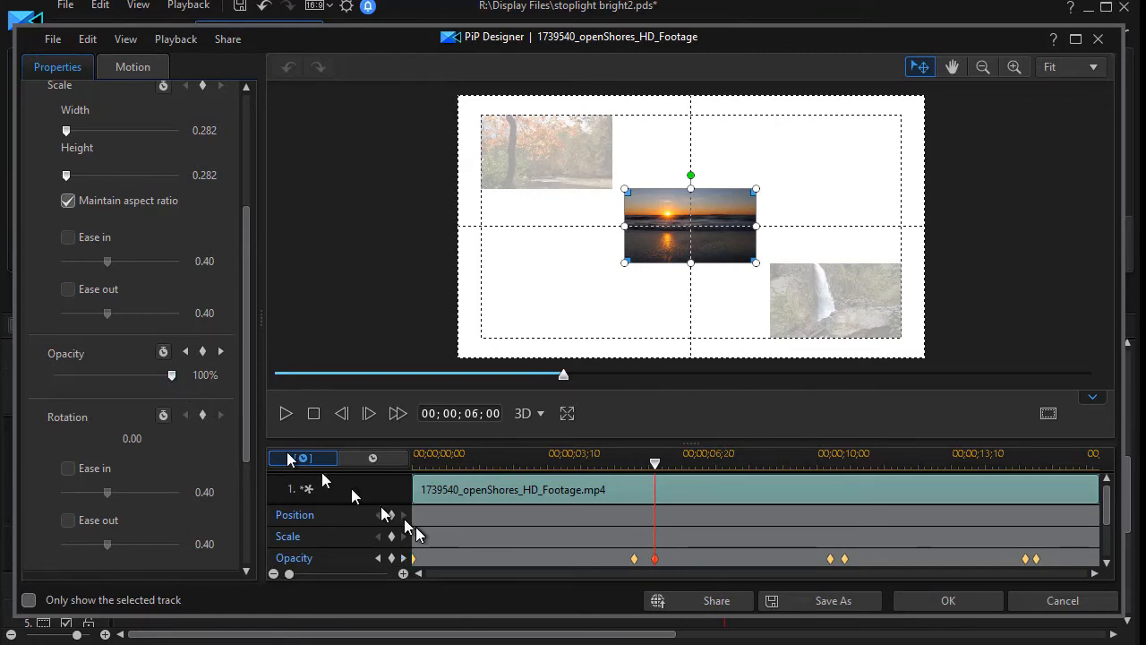
pyautogui.moveTo(404, 560)
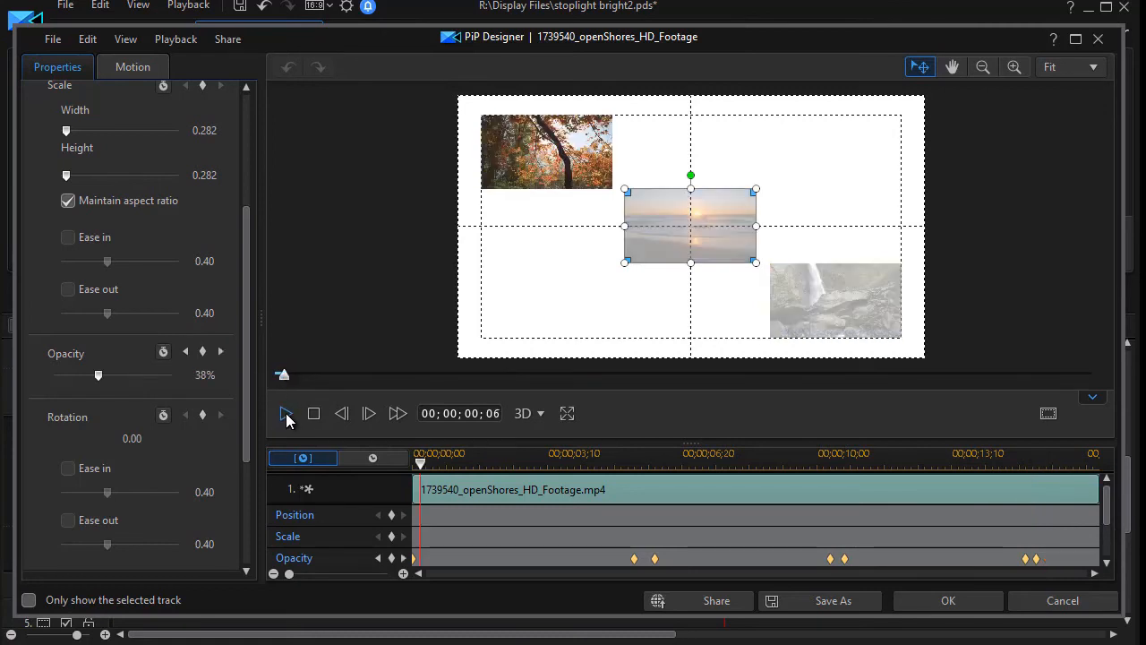
pyautogui.moveTo(682, 226)
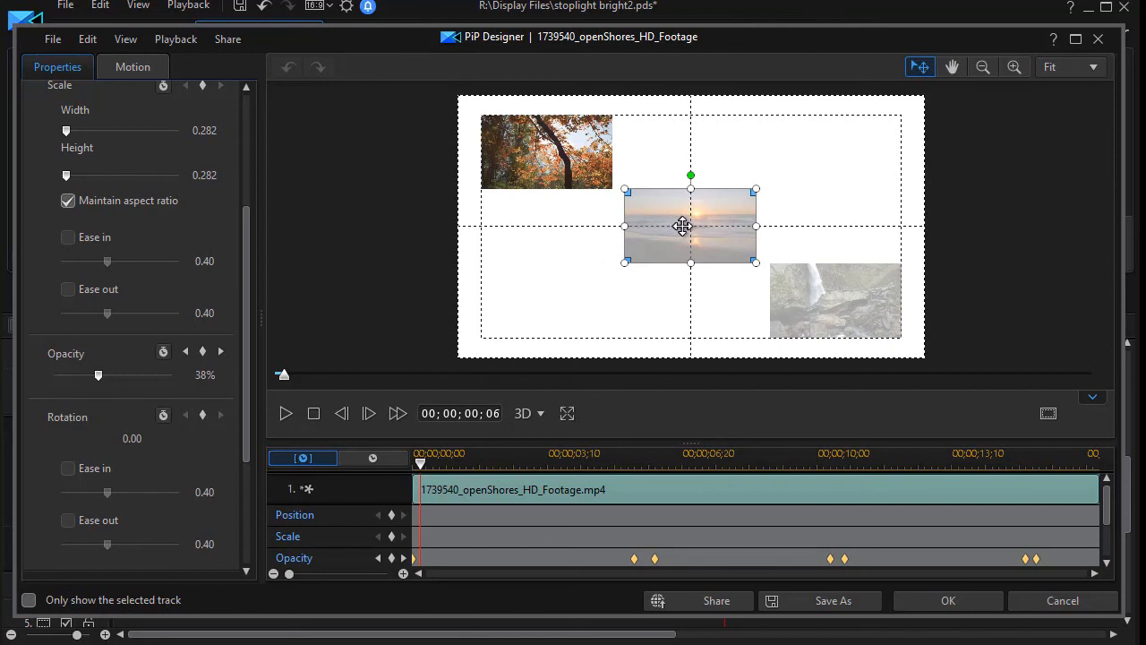
pyautogui.moveTo(697, 513)
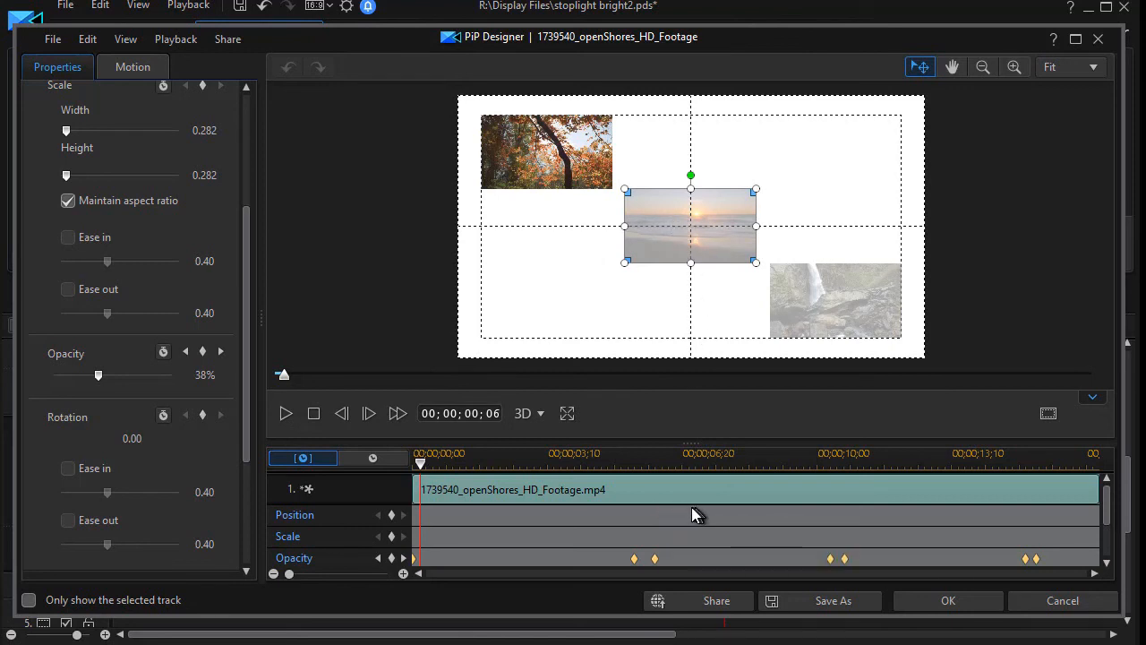
pyautogui.moveTo(284, 414)
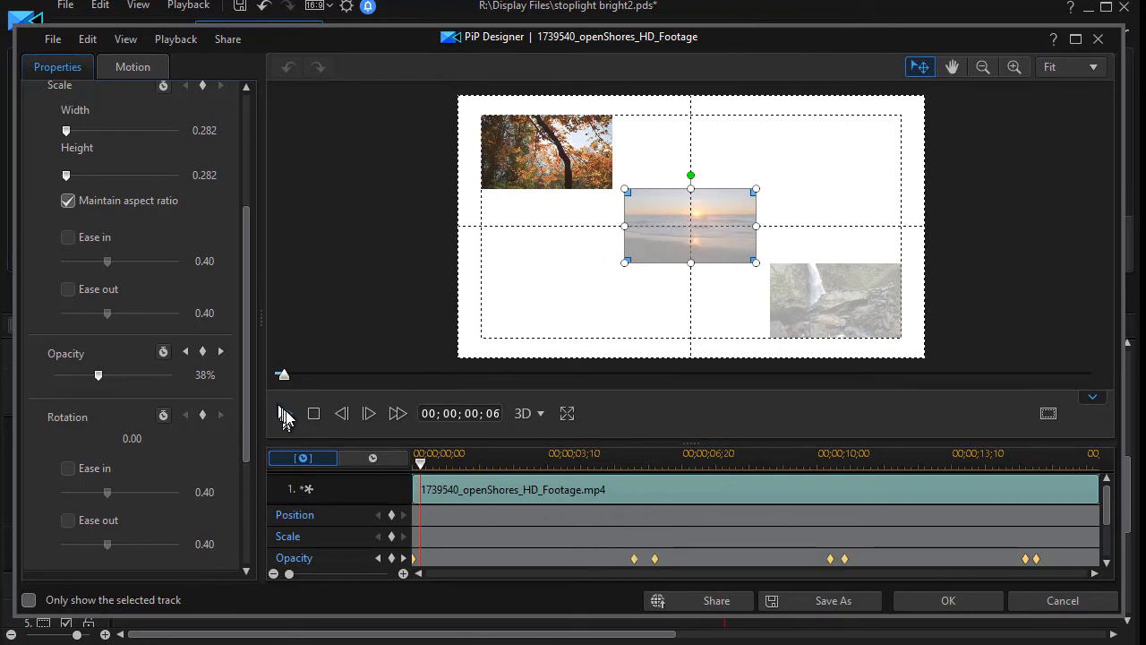
# - Play the PiP Designer preview as the clips brighten to 100% opacity, then stop it
pyautogui.click(285, 414)
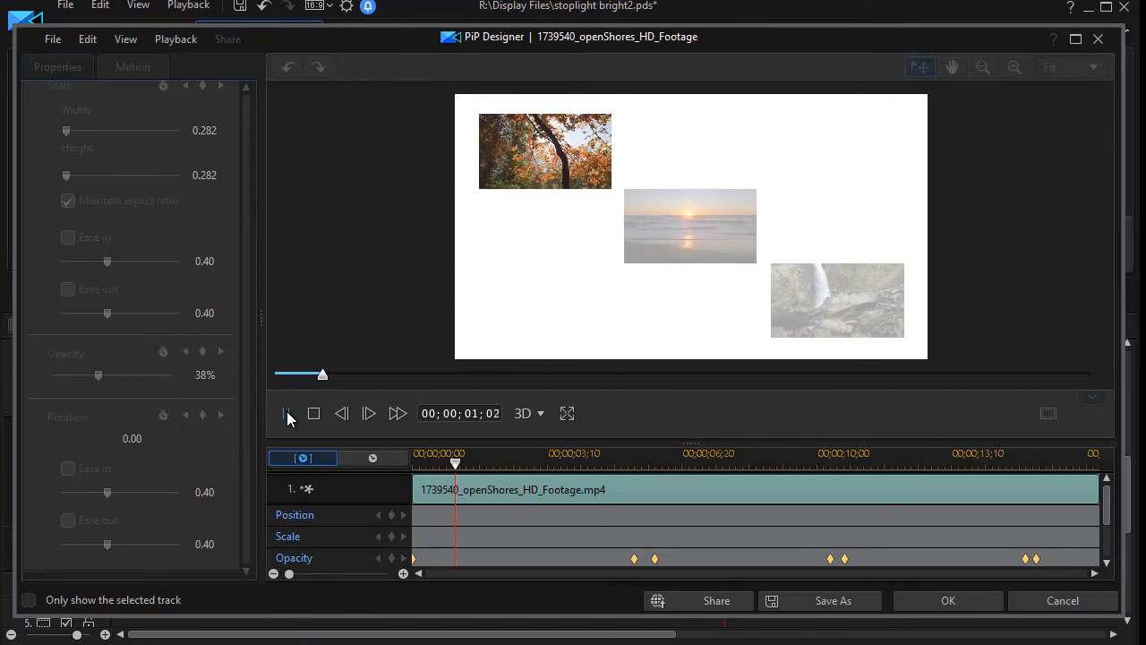
pyautogui.click(286, 412)
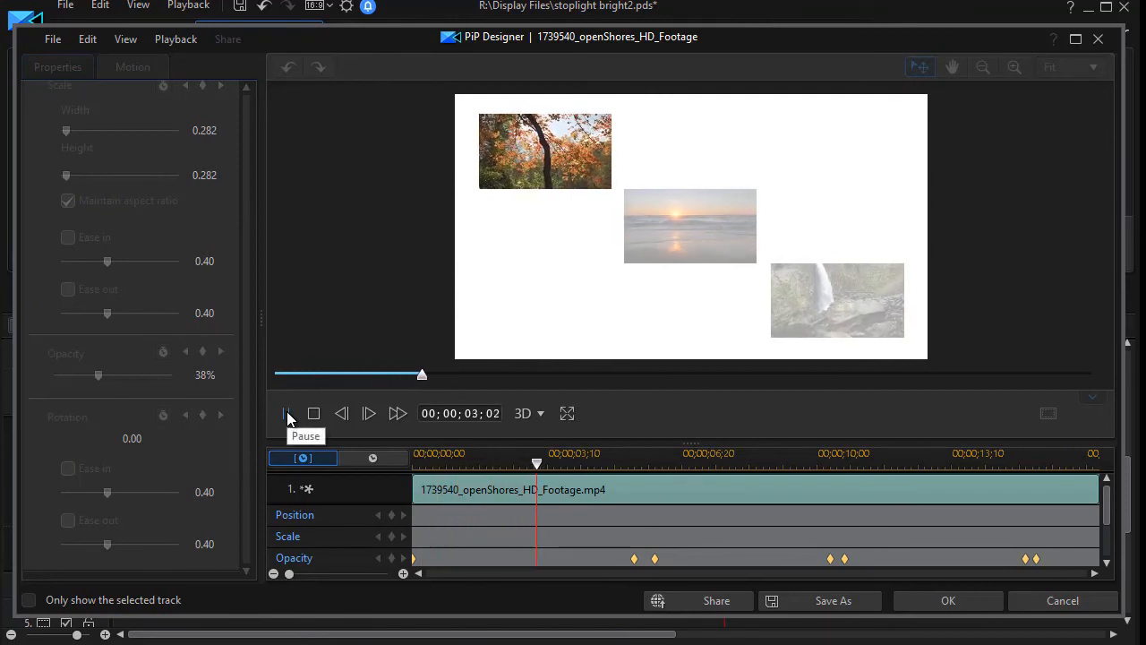
pyautogui.click(287, 414)
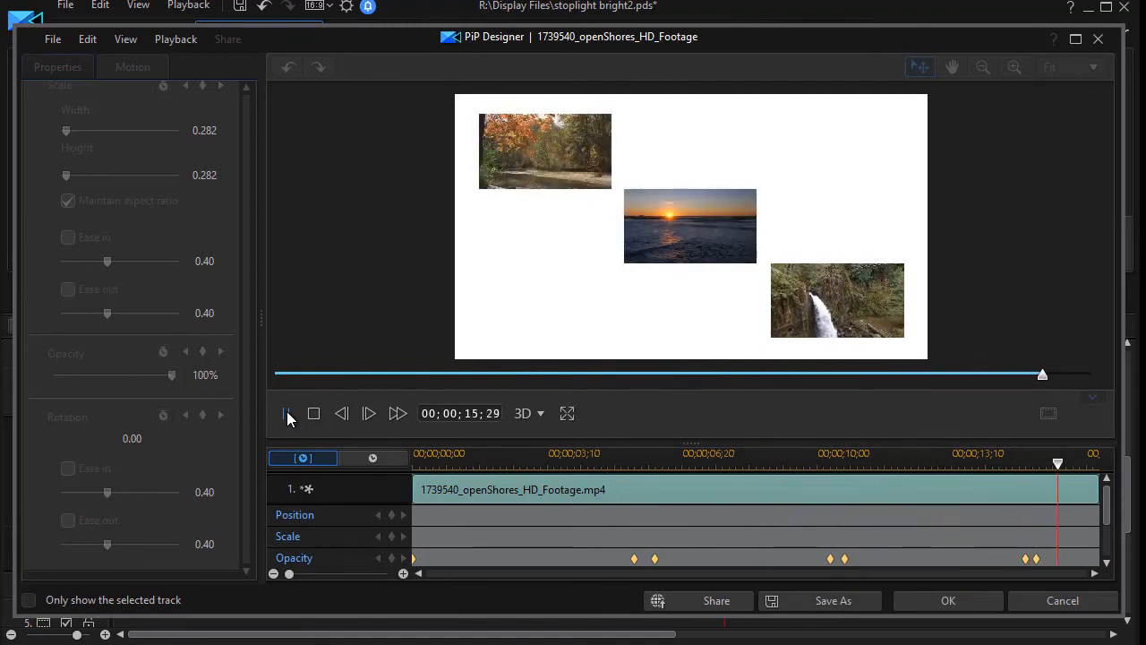
pyautogui.click(285, 412)
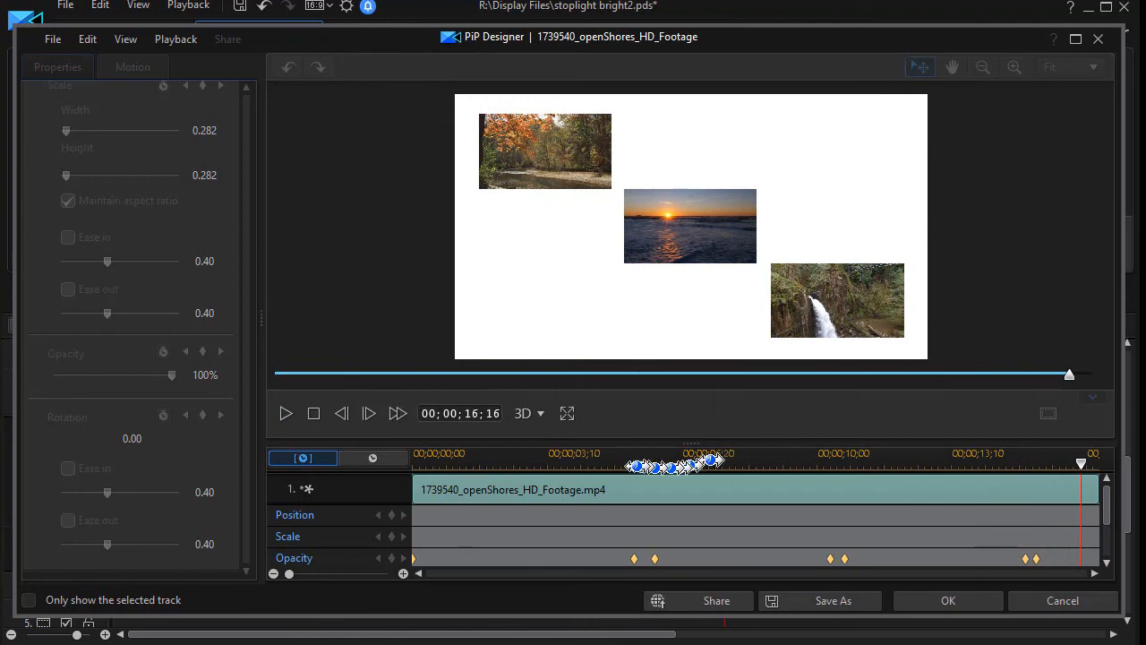